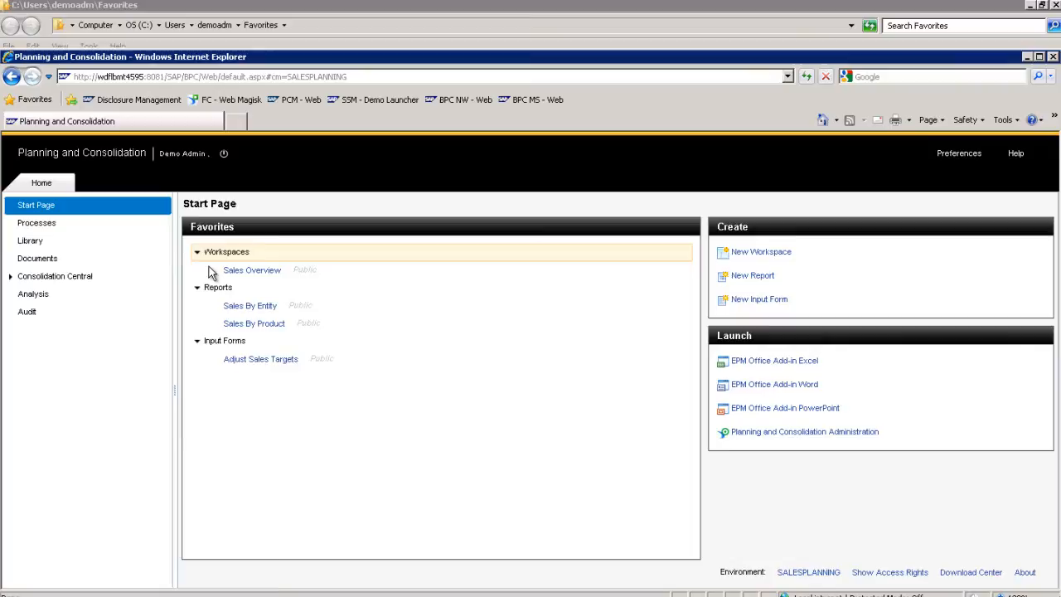
Open the Sales Overview workspace from the Start Page and display its Performance_Overview dashboard.
{"action": "left_click", "coordinate": [251, 270]}
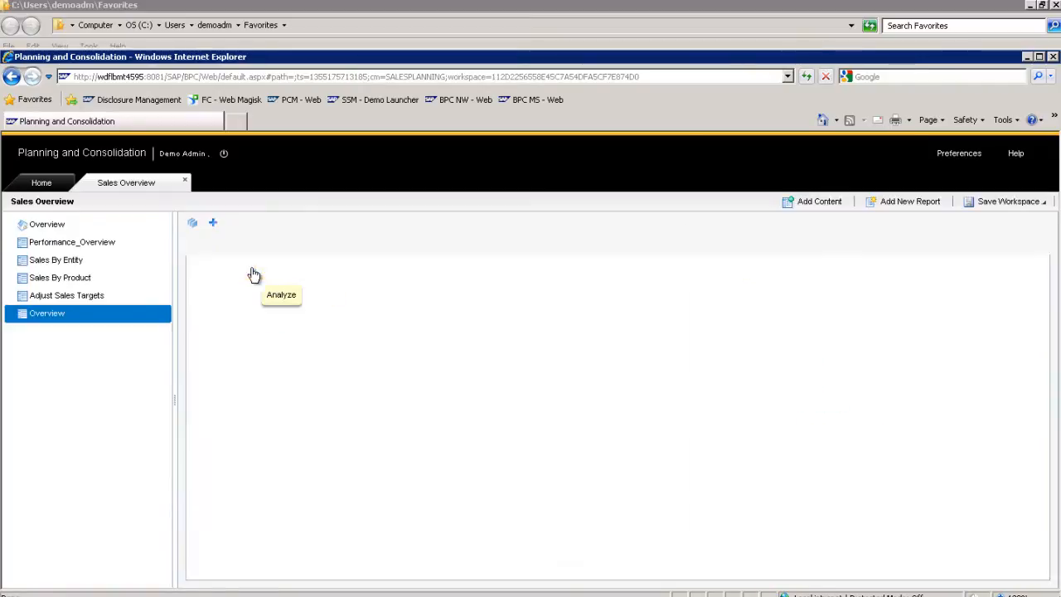
{"action": "left_click", "coordinate": [55, 259]}
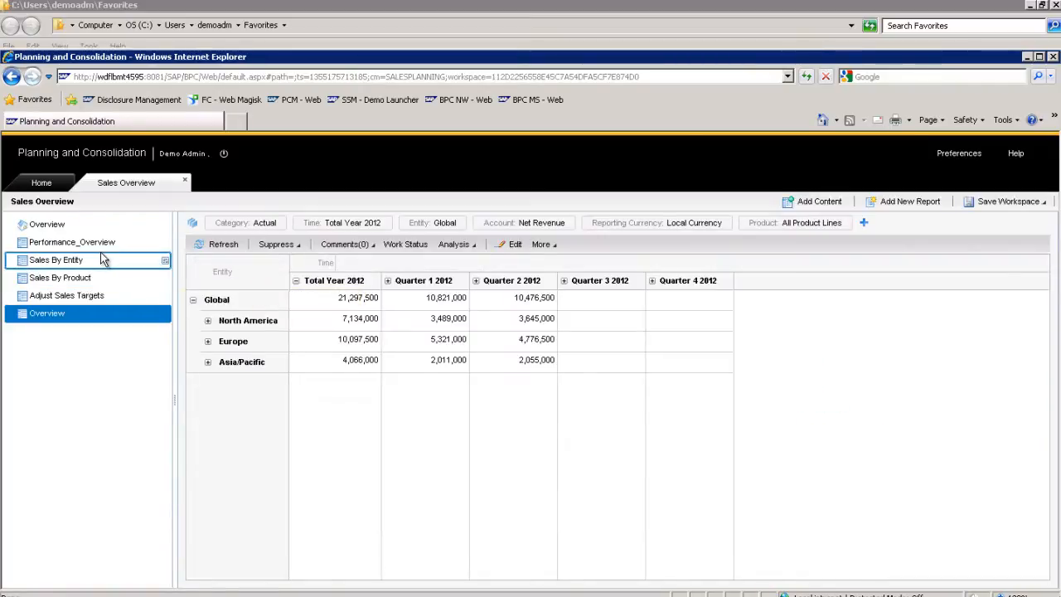
{"action": "left_click", "coordinate": [72, 241]}
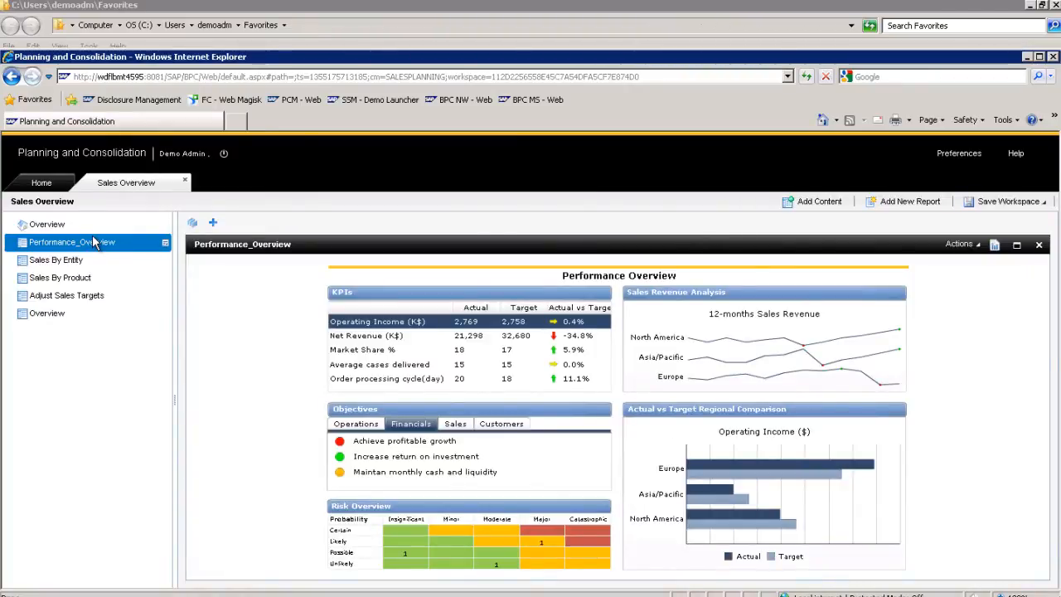
Review Net Revenue (K$) actual versus target by region, then return to the Home start page.
{"action": "left_click", "coordinate": [363, 335]}
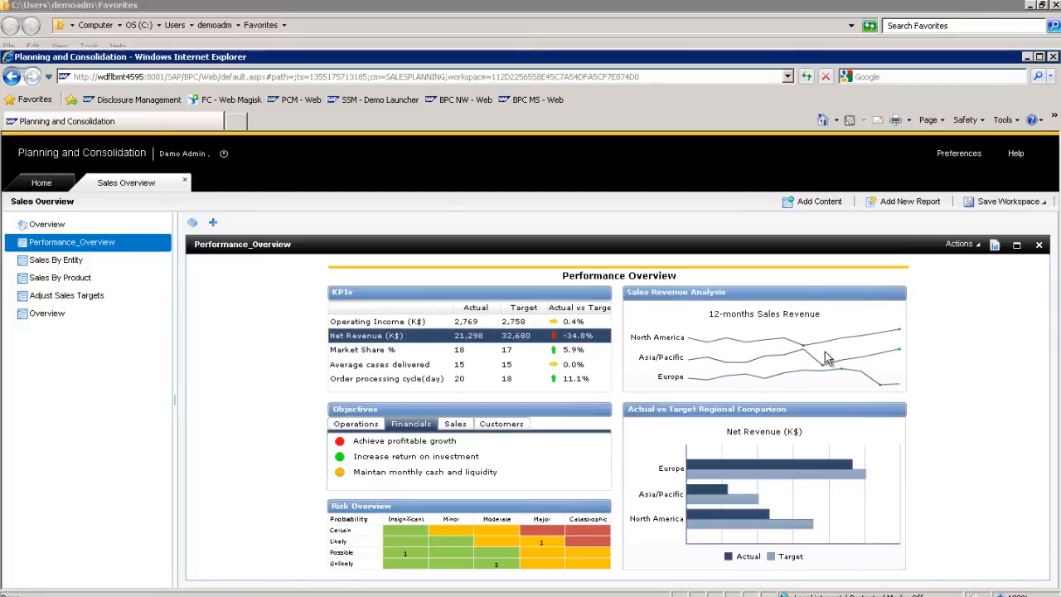
{"action": "mouse_move", "coordinate": [881, 391]}
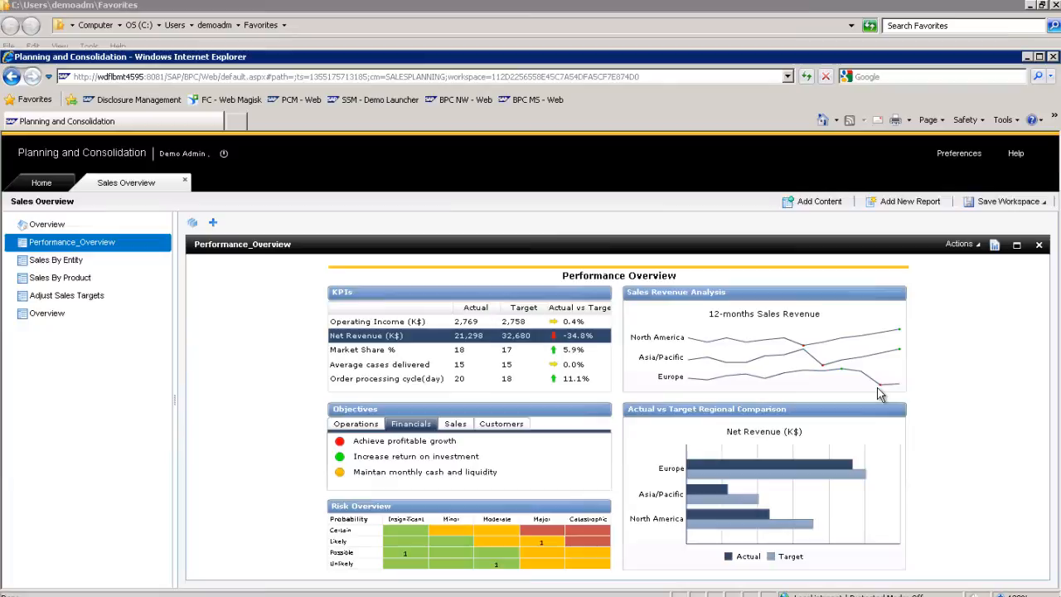
{"action": "left_click", "coordinate": [41, 182]}
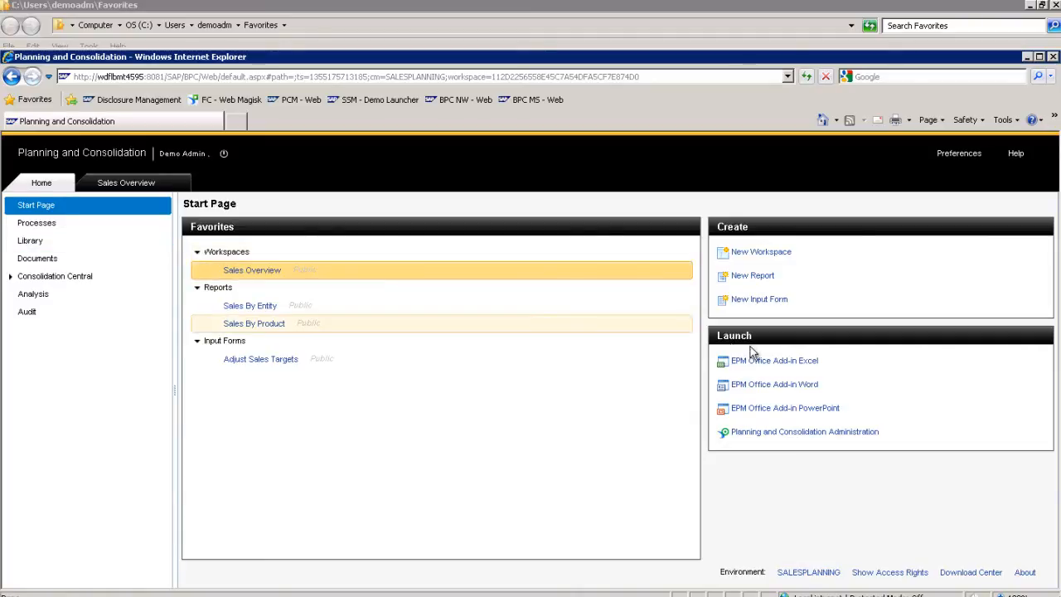
Launch the EPM Office Add-in for Excel and connect to the SALESPLANNING model.
{"action": "left_click", "coordinate": [768, 360]}
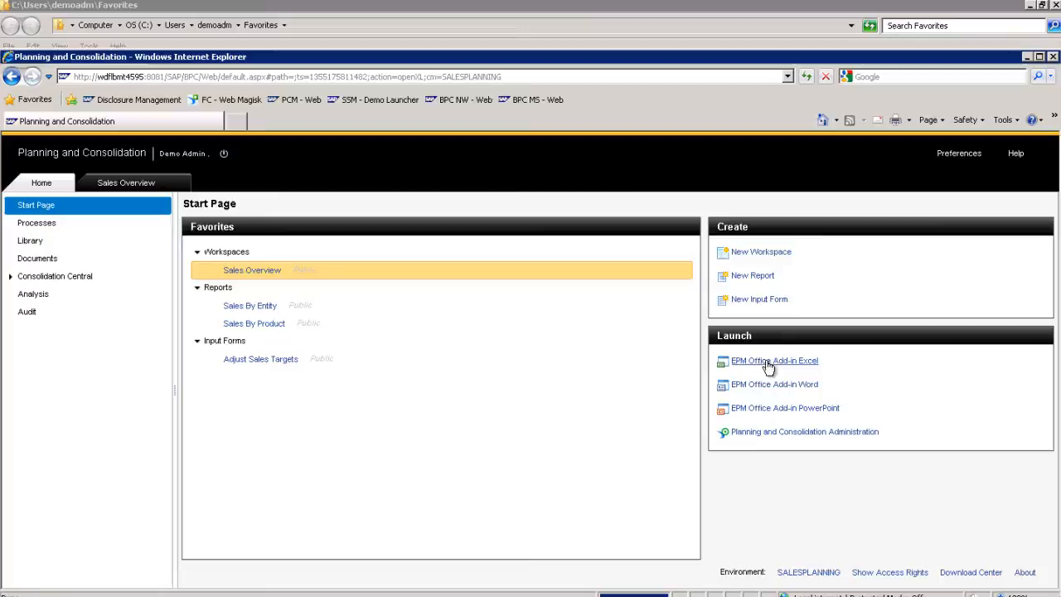
{"action": "left_click", "coordinate": [768, 360]}
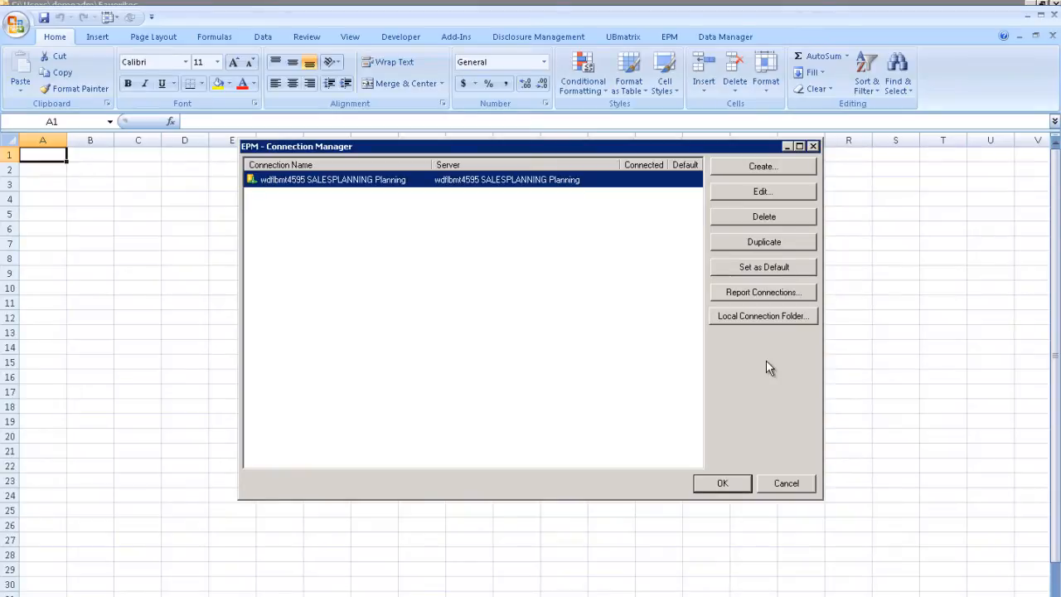
{"action": "mouse_move", "coordinate": [826, 154]}
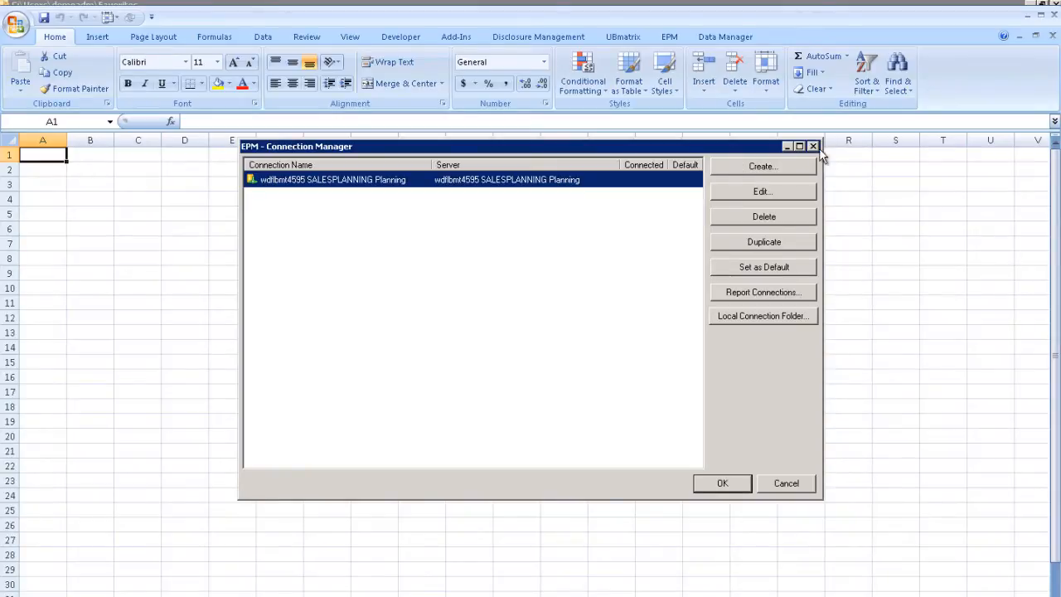
{"action": "mouse_move", "coordinate": [722, 482]}
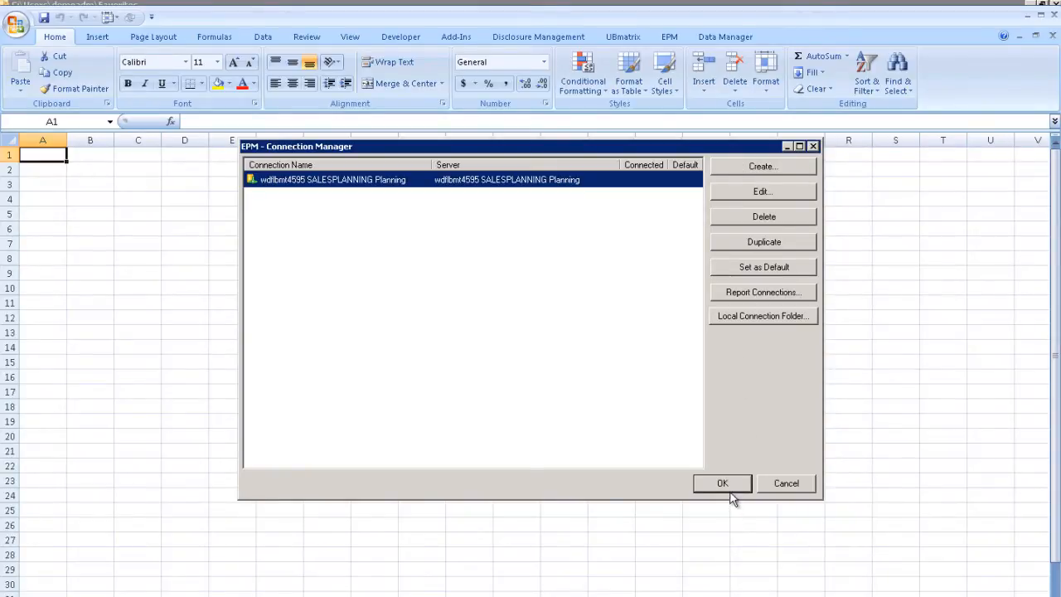
{"action": "left_click", "coordinate": [721, 482]}
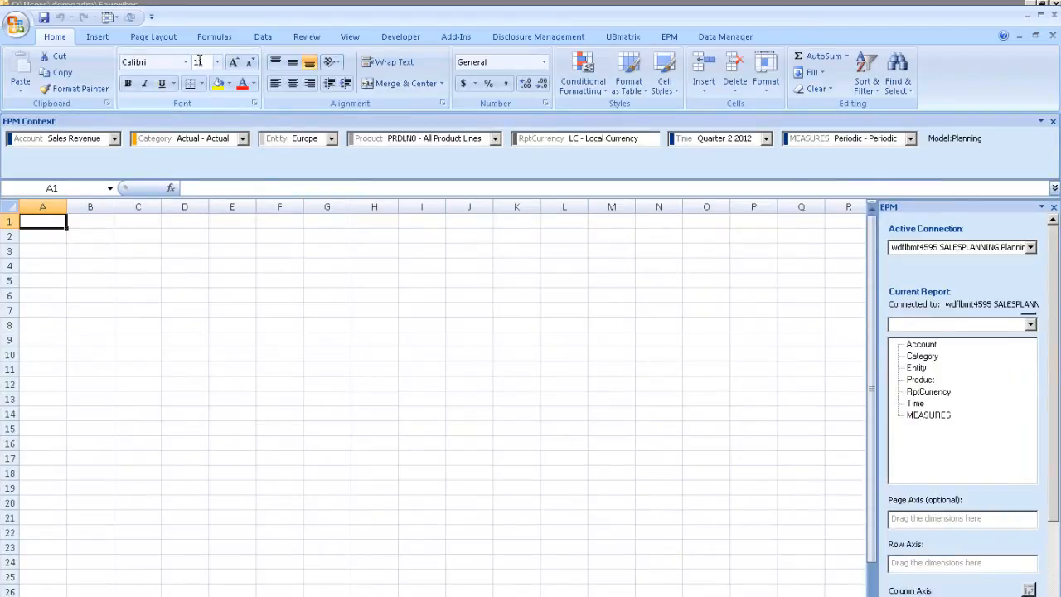
Open the FORMATTED_REPORT.xltx template from the EPM server report folder.
{"action": "left_click", "coordinate": [666, 36]}
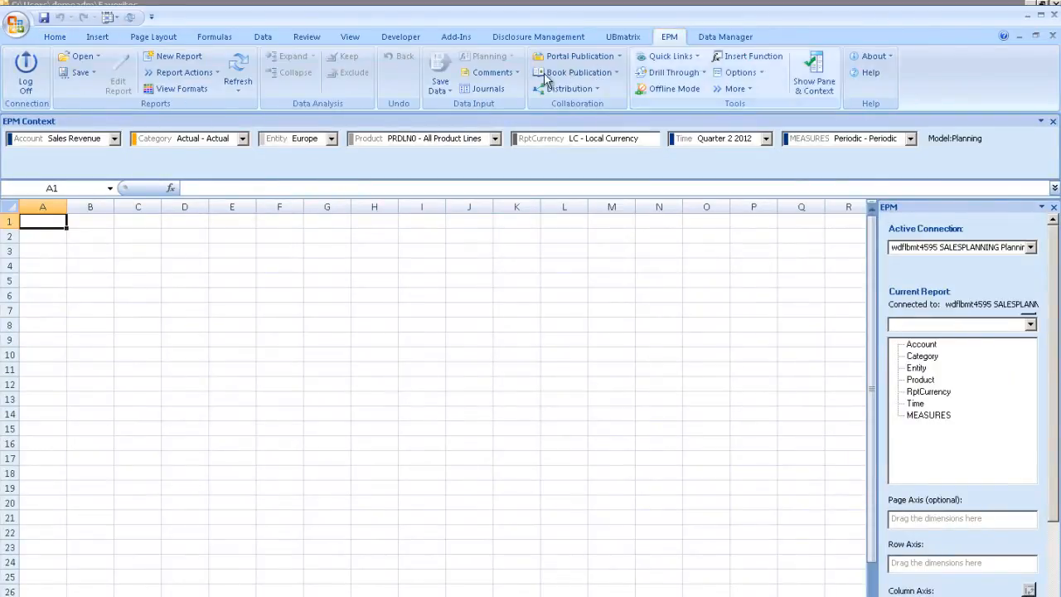
{"action": "left_click", "coordinate": [83, 57]}
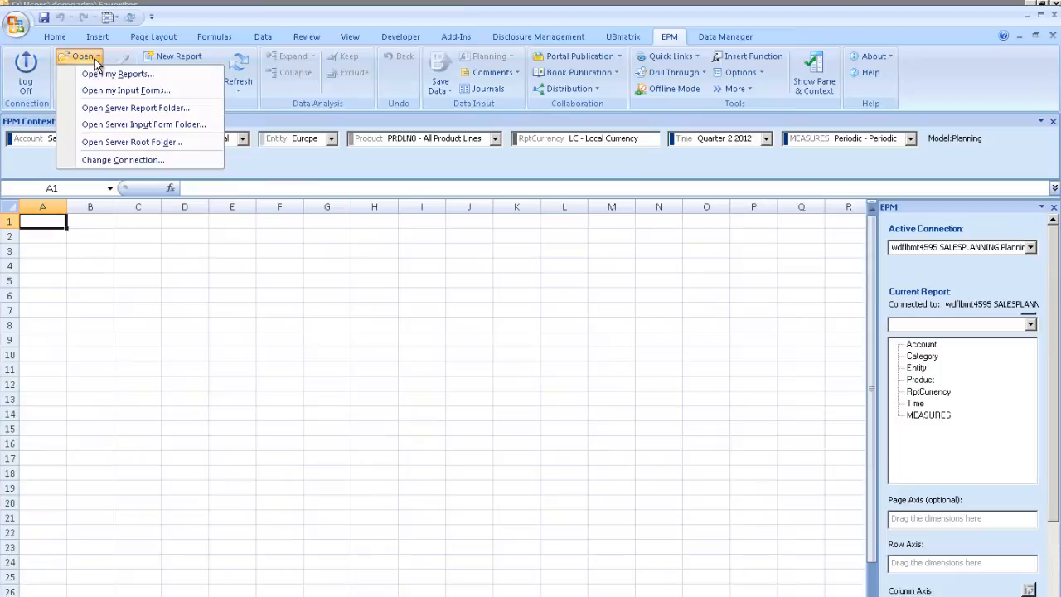
{"action": "mouse_move", "coordinate": [135, 108]}
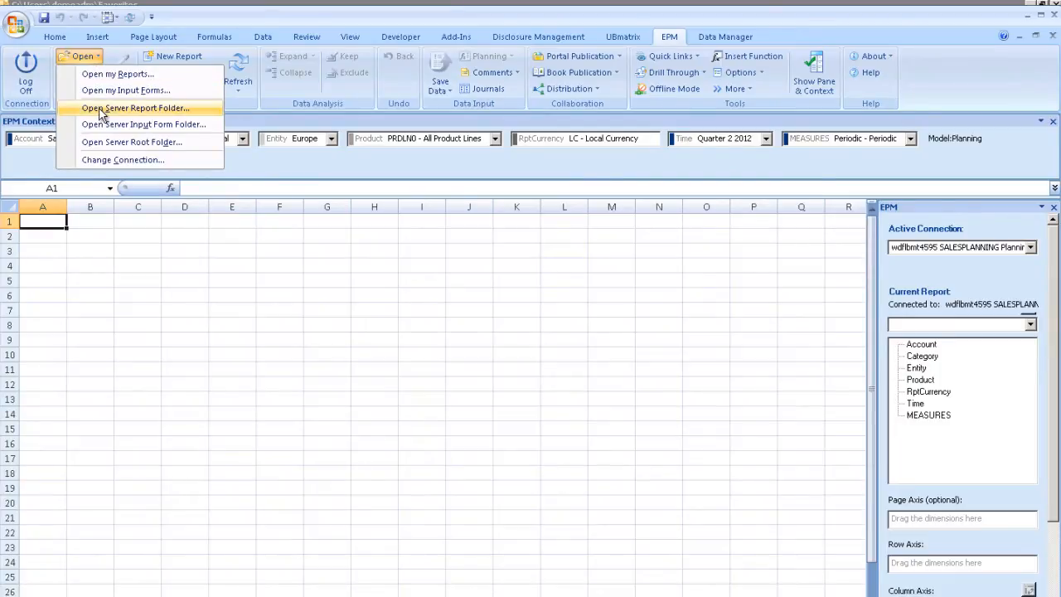
{"action": "left_click", "coordinate": [135, 108]}
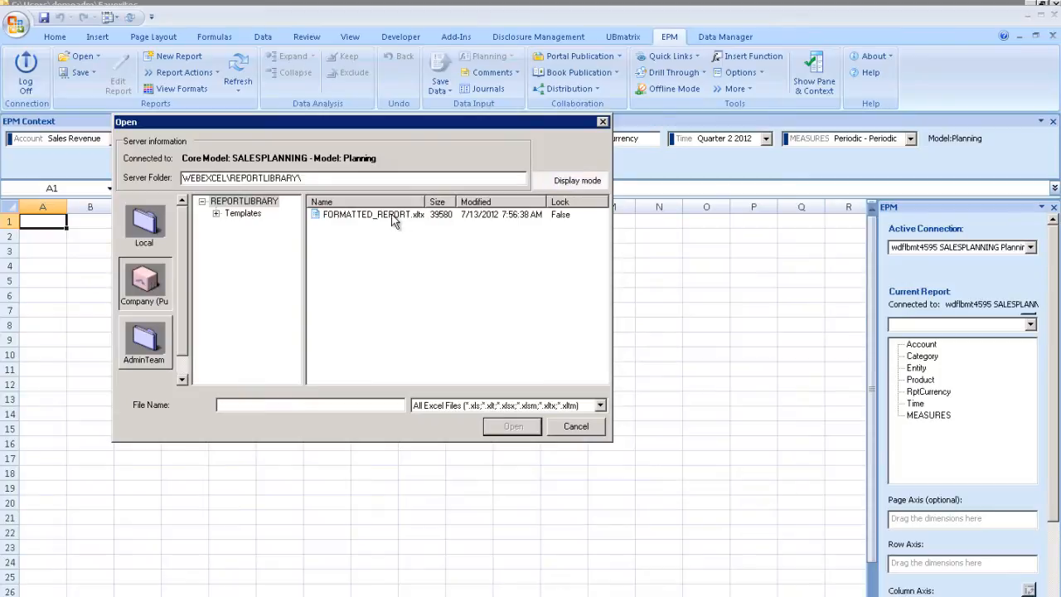
{"action": "left_click", "coordinate": [369, 213]}
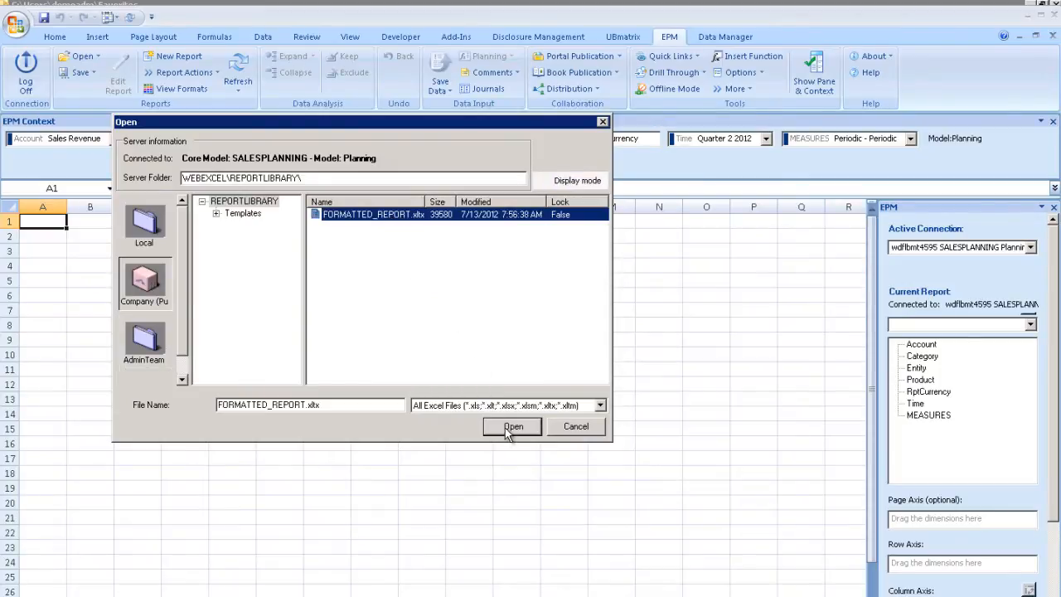
{"action": "left_click", "coordinate": [511, 426]}
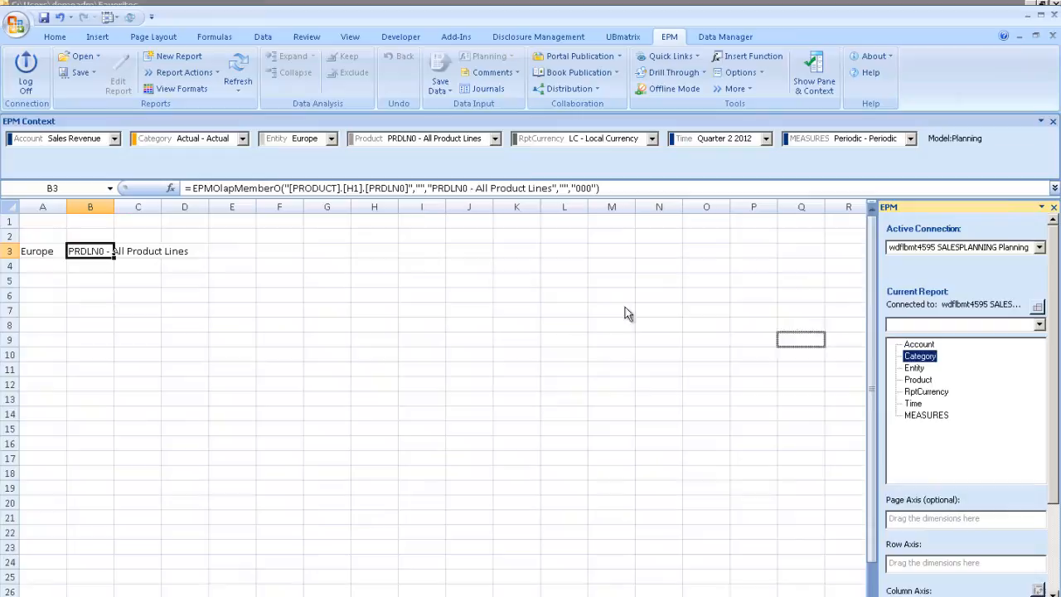
Type Target over the category header to add a Target column beside Actual.
{"action": "left_click", "coordinate": [239, 73]}
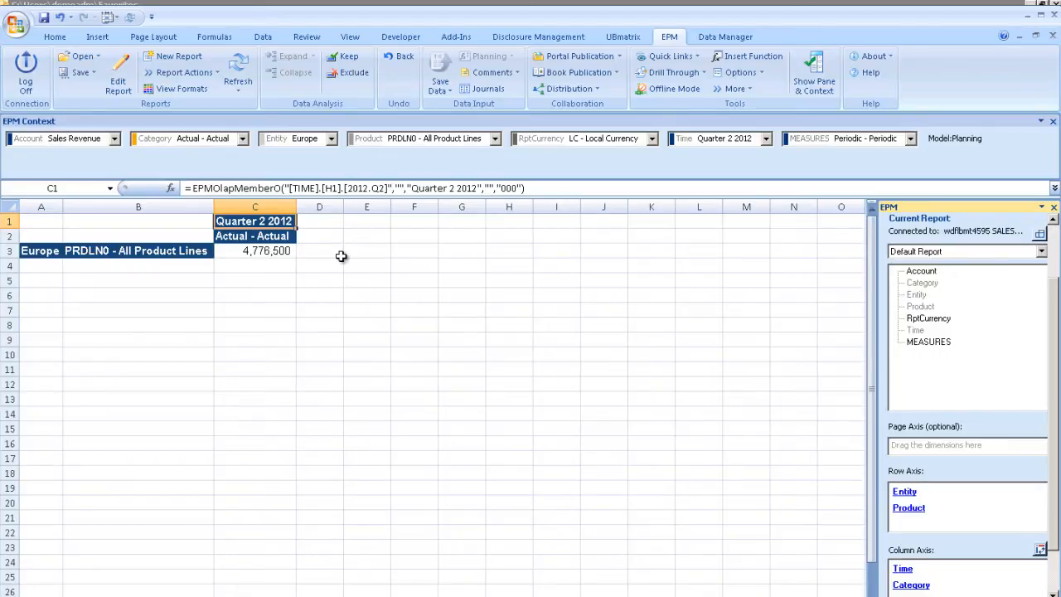
{"action": "type", "text": "Target - Target"}
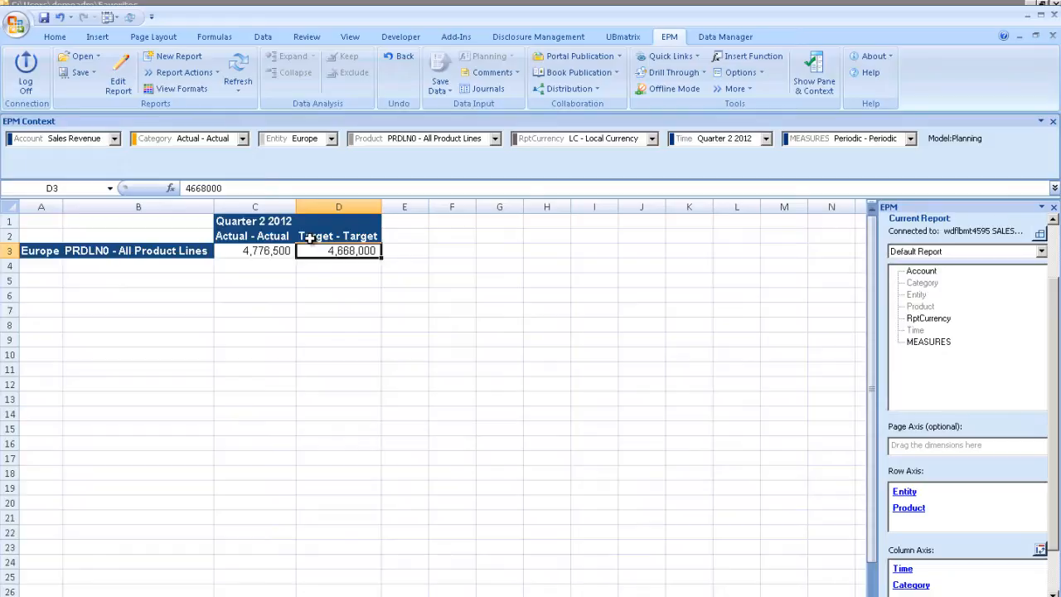
{"action": "left_click", "coordinate": [403, 251]}
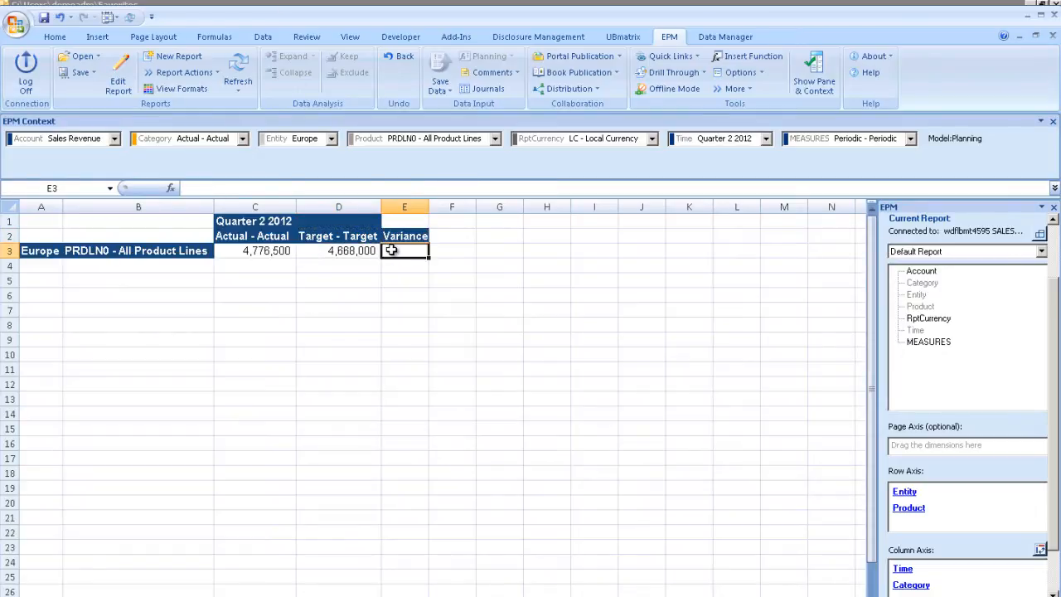
Enter the variance formula =(C3-D3)/D3 in column E and format it as a percentage.
{"action": "type", "text": "=(C3-D3"}
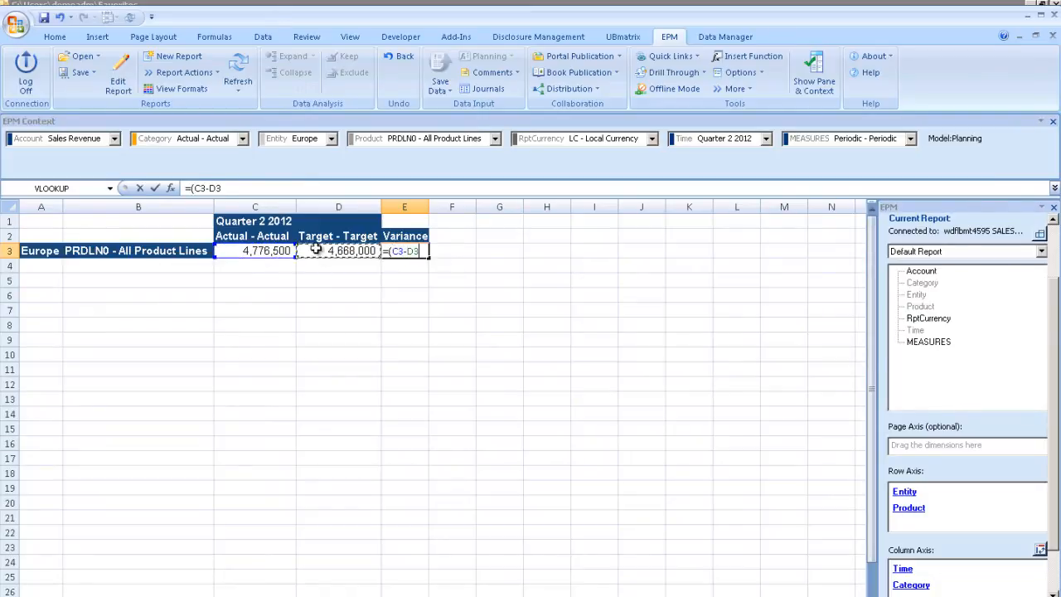
{"action": "key", "text": "Enter"}
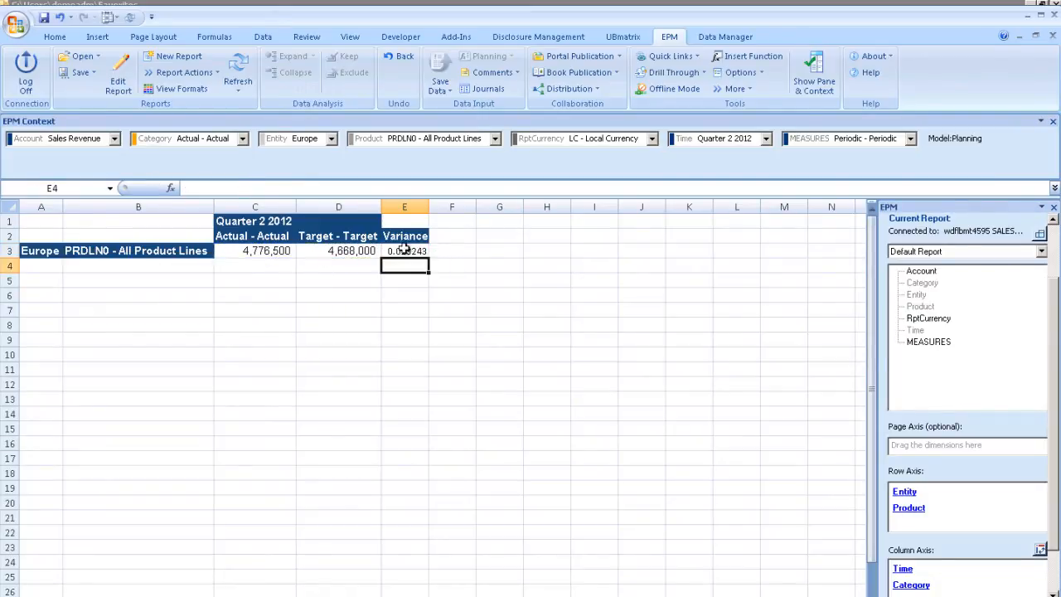
{"action": "left_click", "coordinate": [405, 250]}
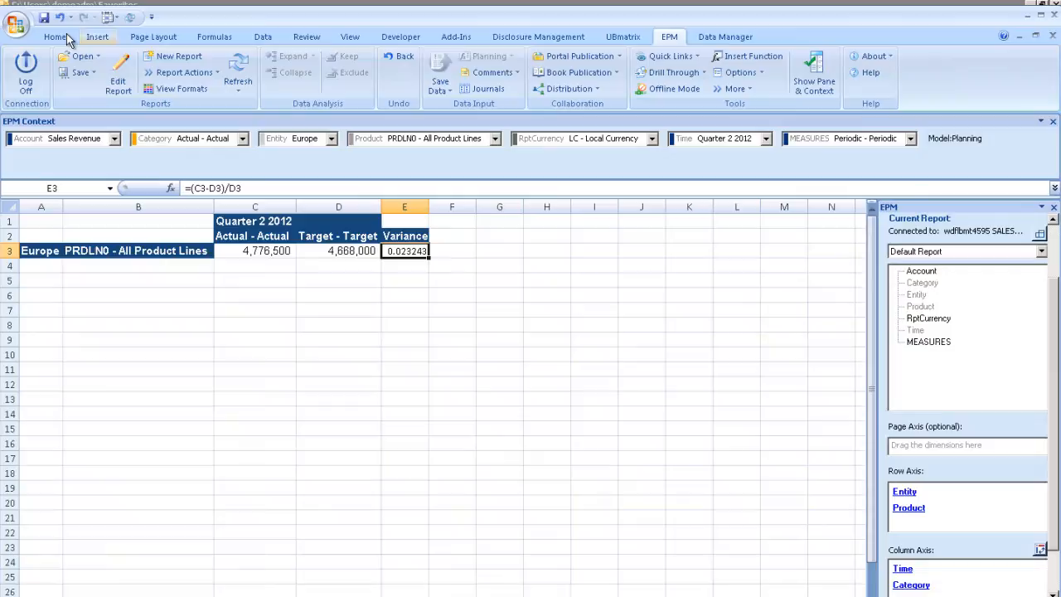
{"action": "left_click", "coordinate": [51, 37]}
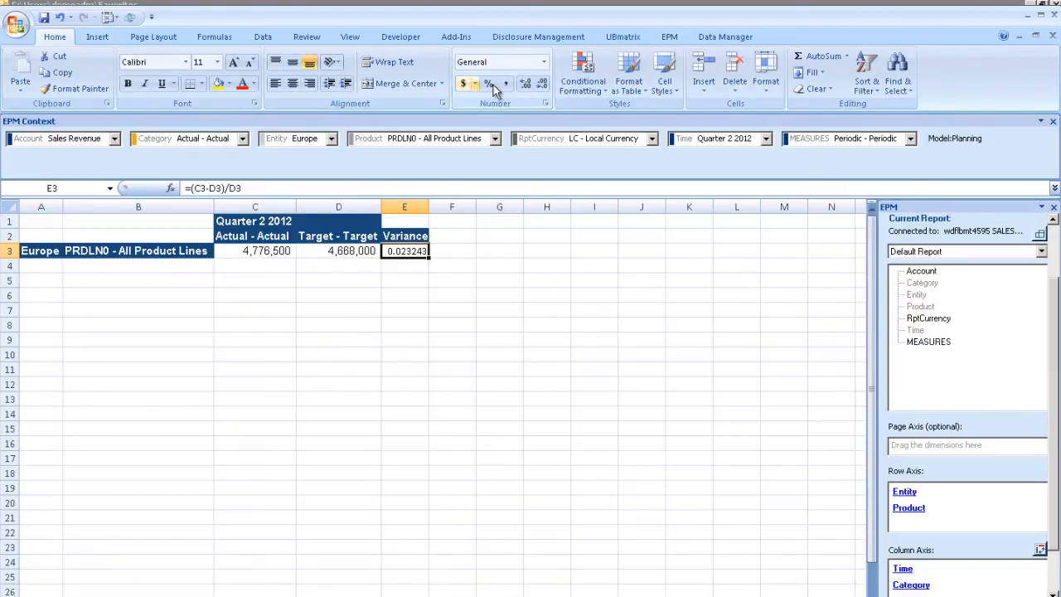
{"action": "left_click", "coordinate": [486, 83]}
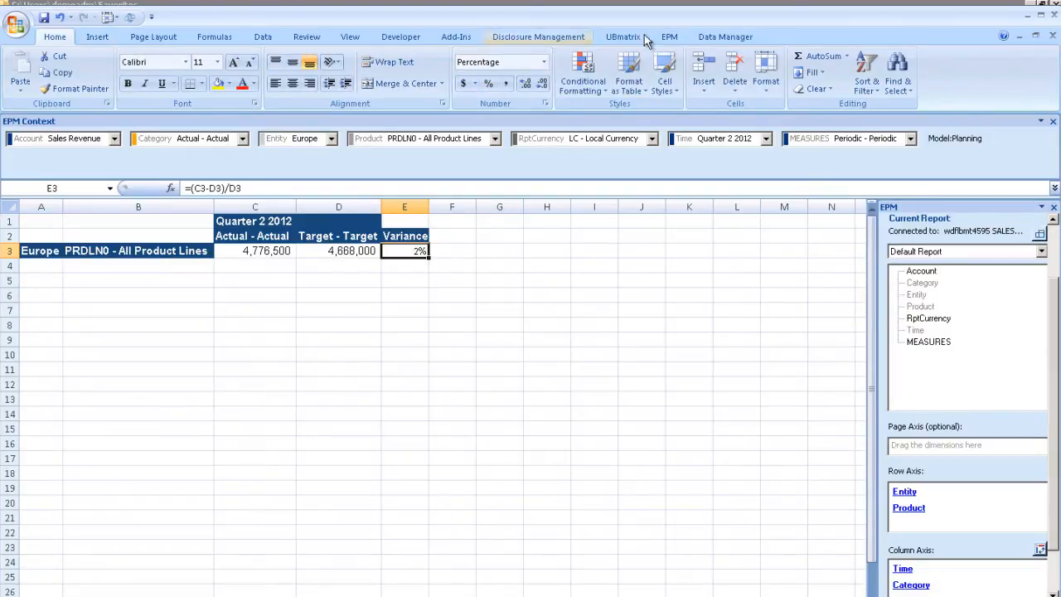
{"action": "left_click", "coordinate": [673, 36]}
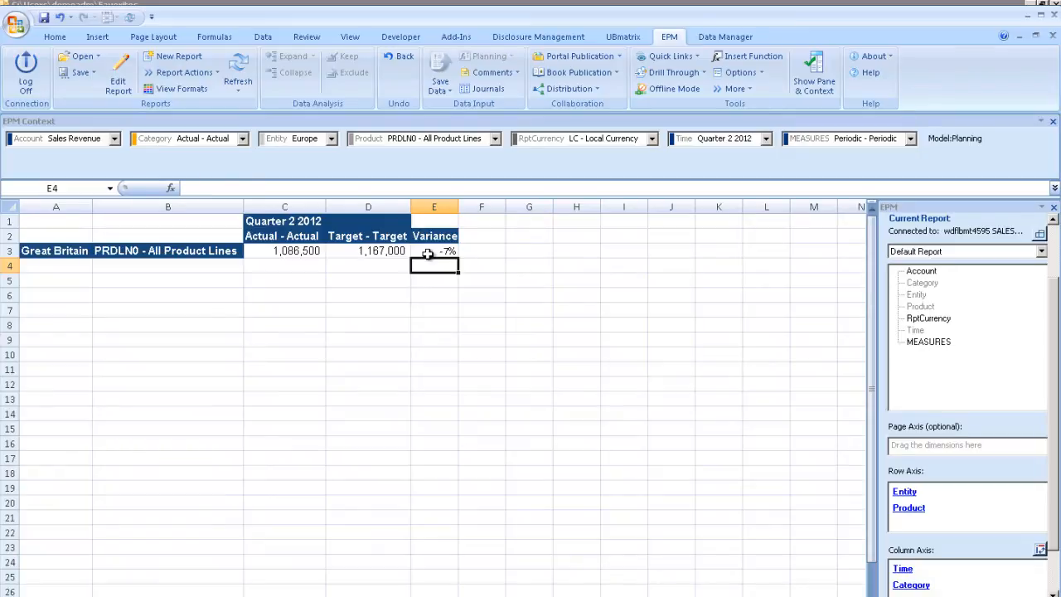
Fix the #DIV/0! variance formulas so each product line shows a percentage variance.
{"action": "left_click", "coordinate": [167, 250]}
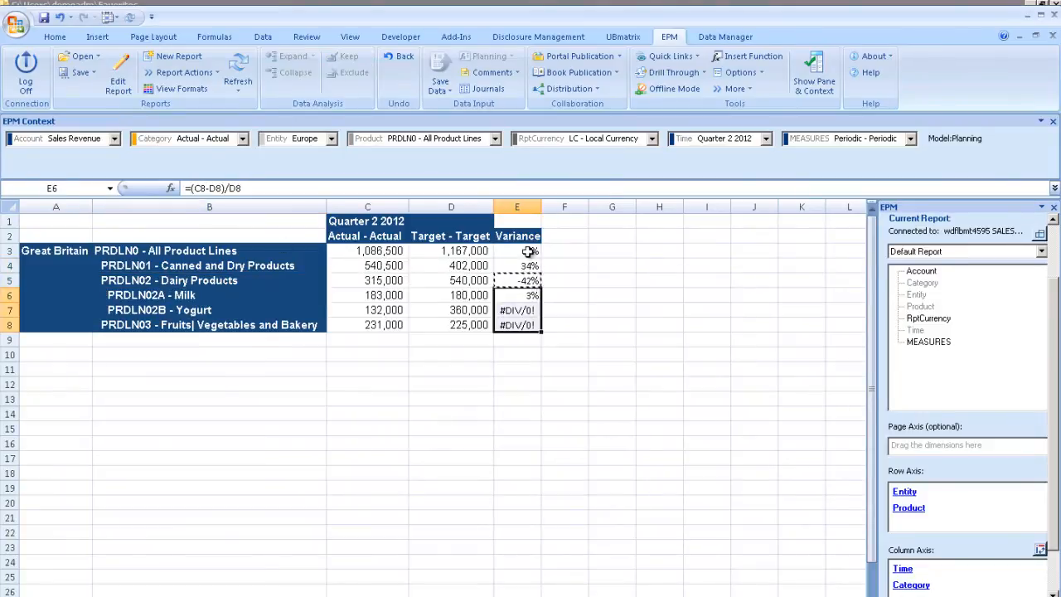
{"action": "left_click", "coordinate": [517, 309]}
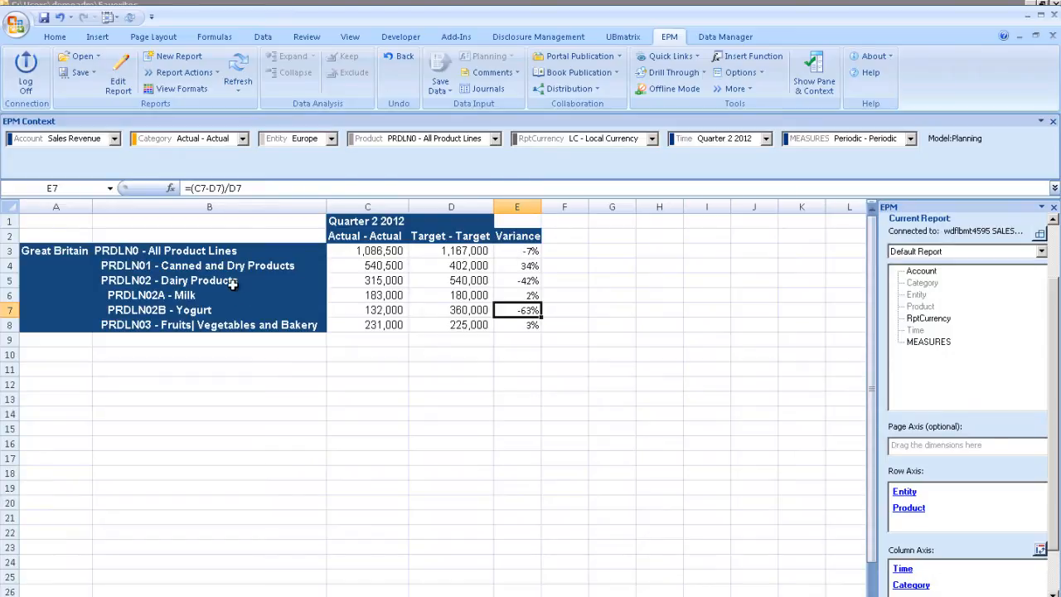
Select the Dairy Products row in the EPM report.
{"action": "left_click", "coordinate": [170, 280]}
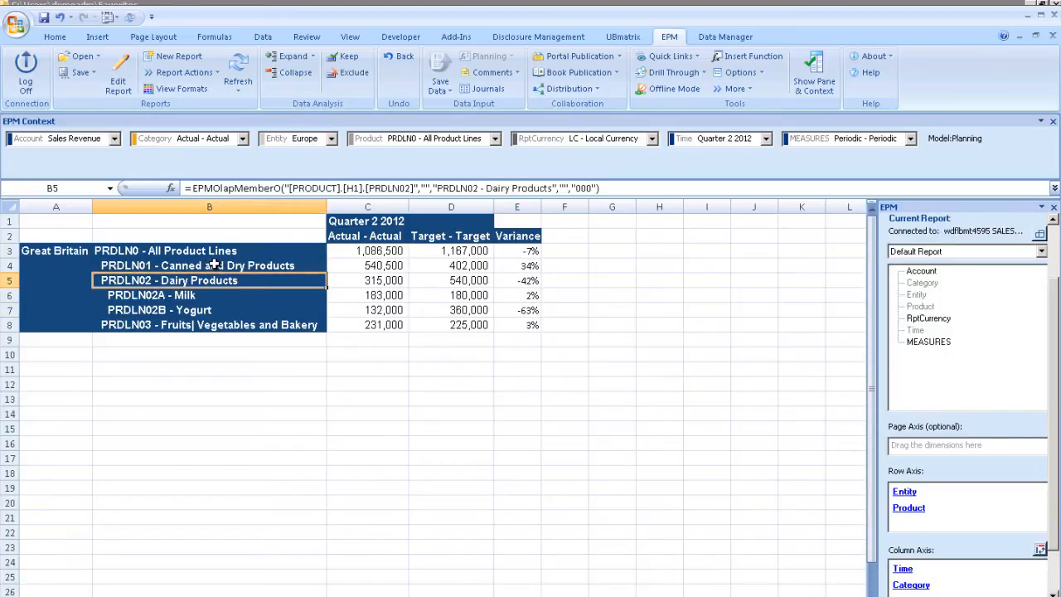
{"action": "mouse_move", "coordinate": [217, 250]}
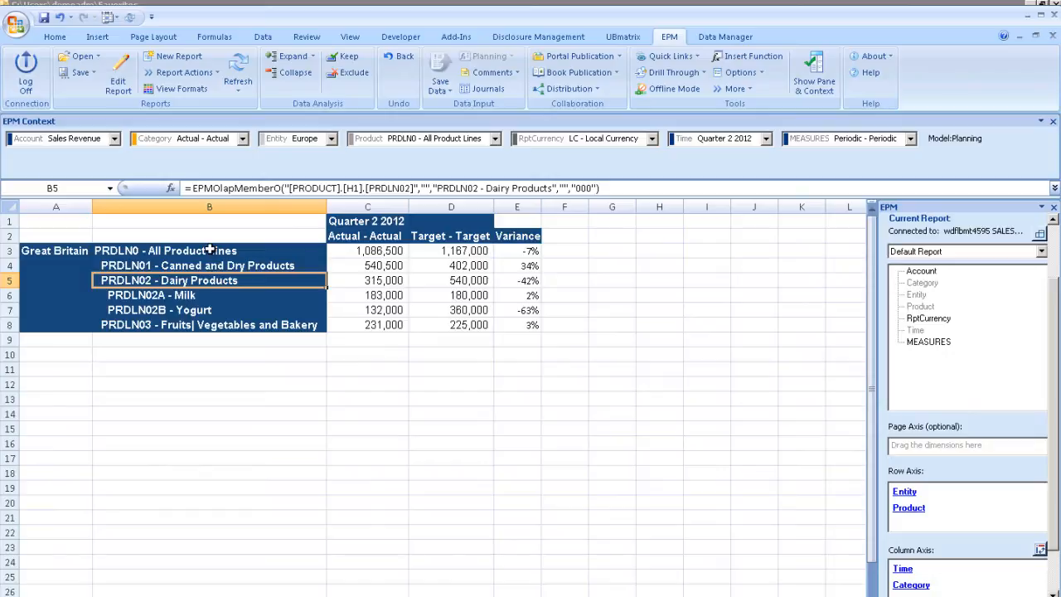
{"action": "mouse_move", "coordinate": [377, 230]}
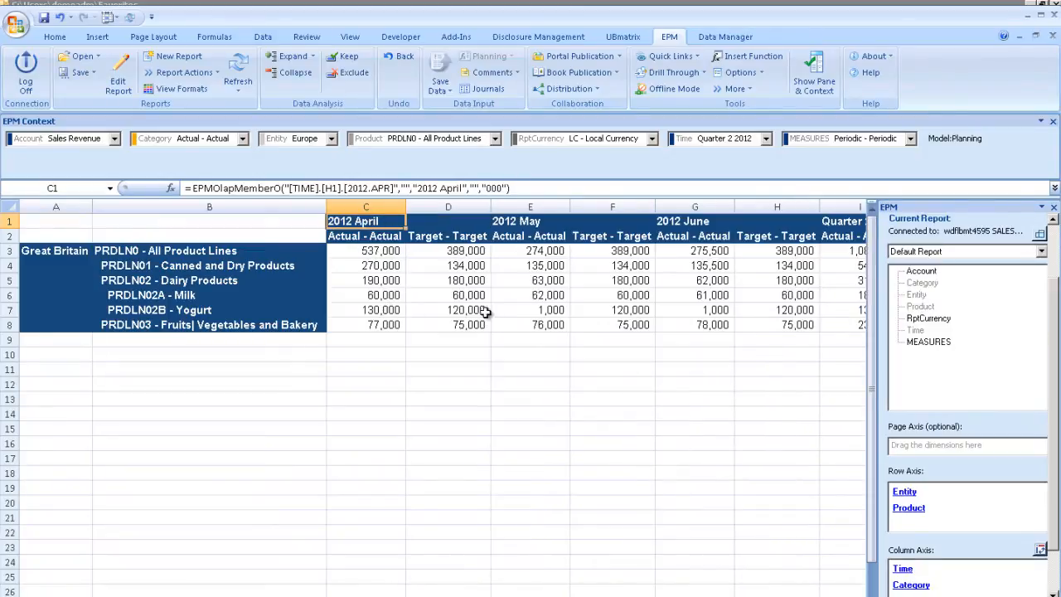
{"action": "mouse_move", "coordinate": [530, 310]}
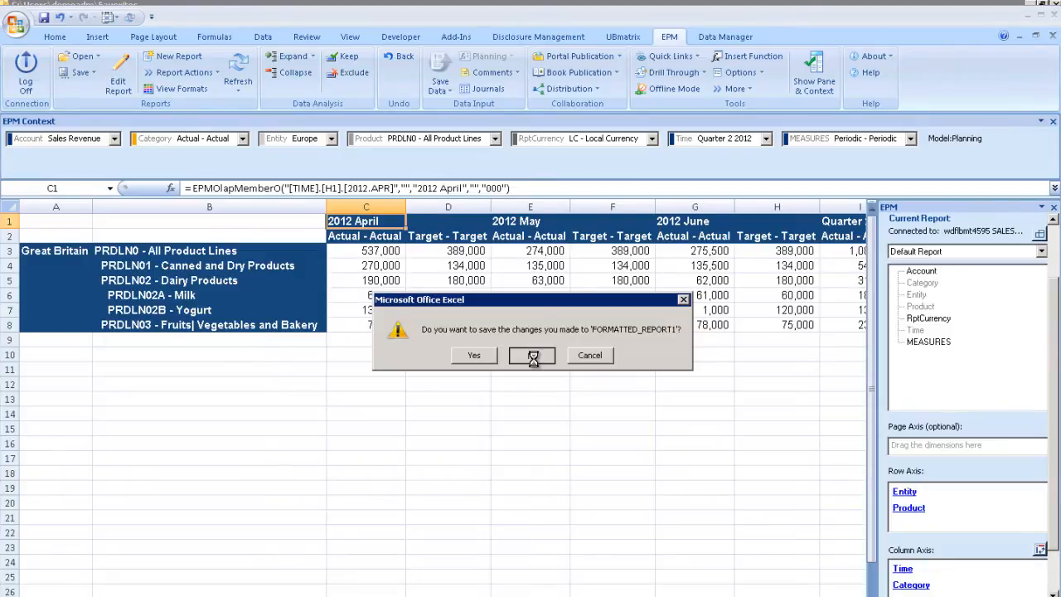
Close the report without saving and open the Product dimension's member sheet.
{"action": "left_click", "coordinate": [531, 355]}
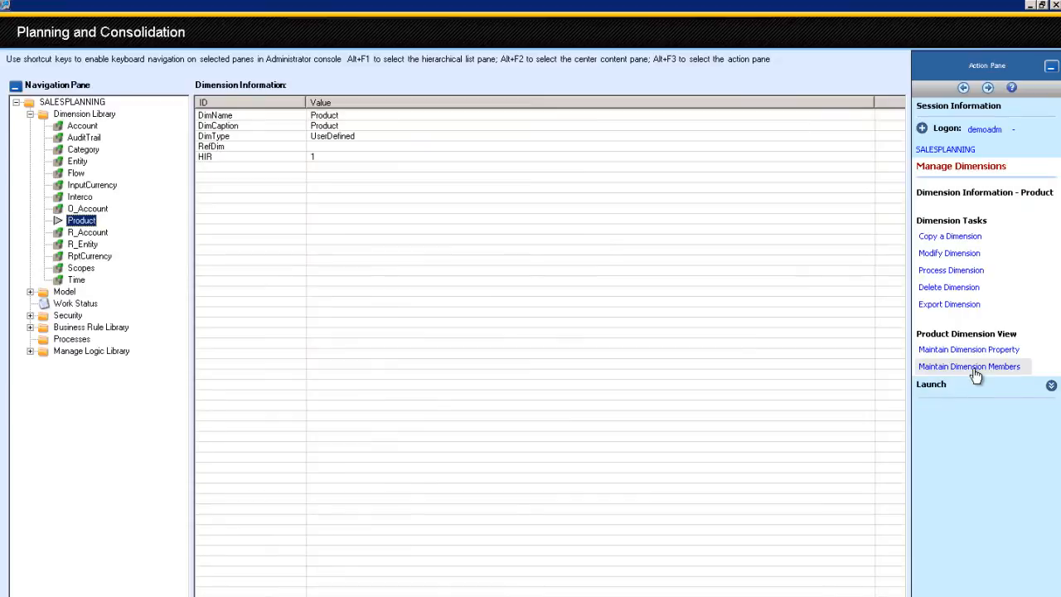
{"action": "left_click", "coordinate": [973, 366]}
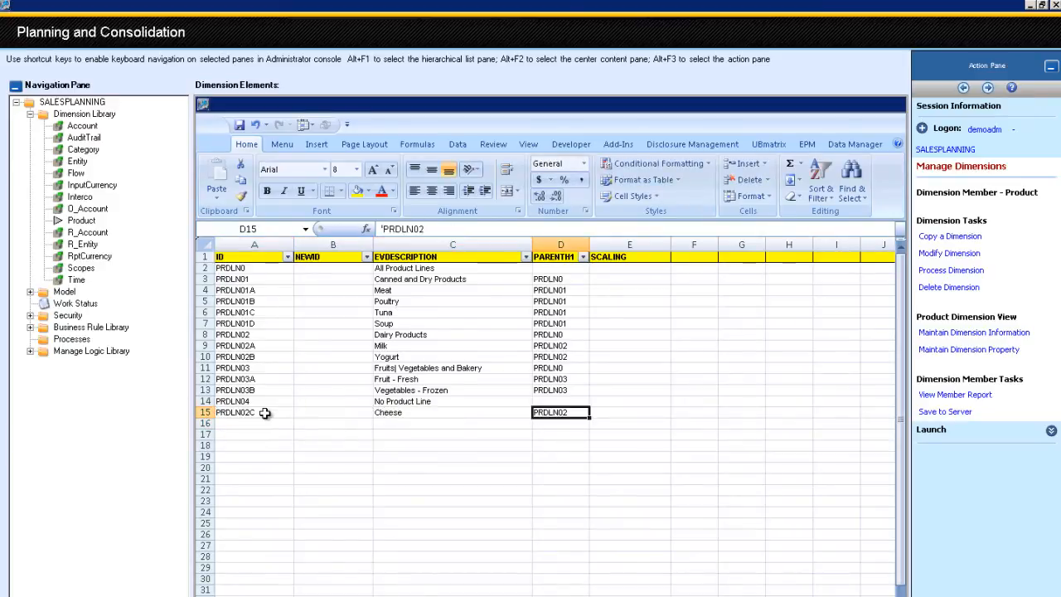
Process the Product dimension and dismiss the successful processing results.
{"action": "left_click", "coordinate": [949, 270]}
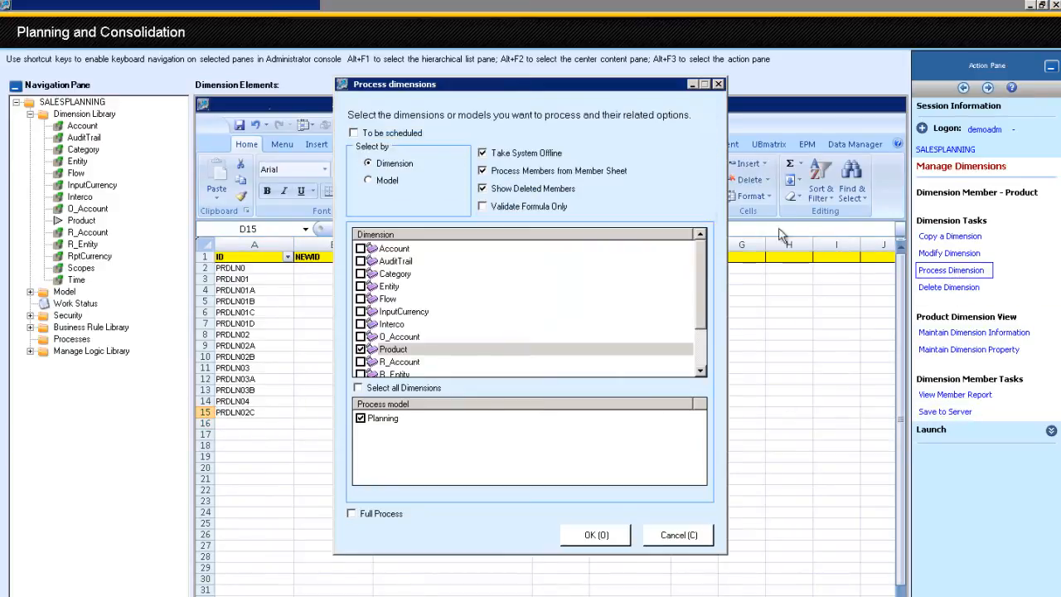
{"action": "left_click", "coordinate": [594, 535]}
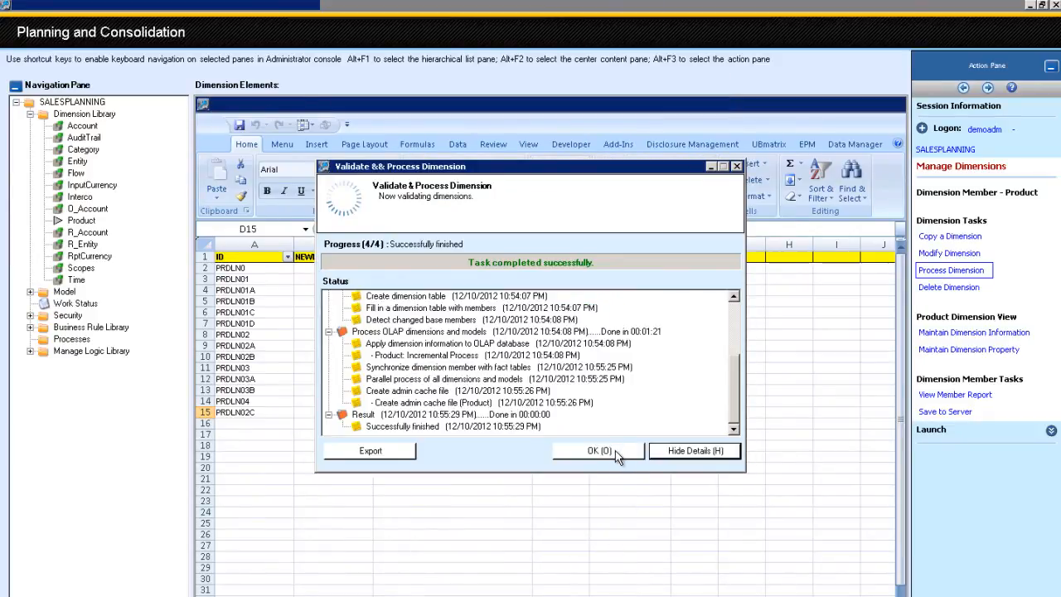
{"action": "left_click", "coordinate": [598, 451]}
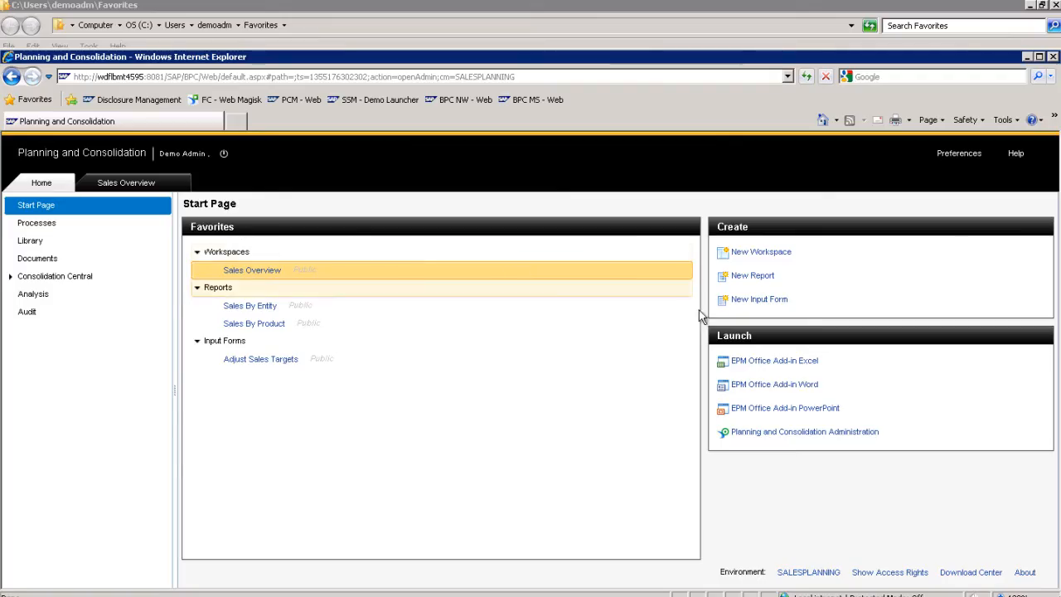
Create a new BPC input form and finish its layout for entering targets.
{"action": "left_click", "coordinate": [759, 299]}
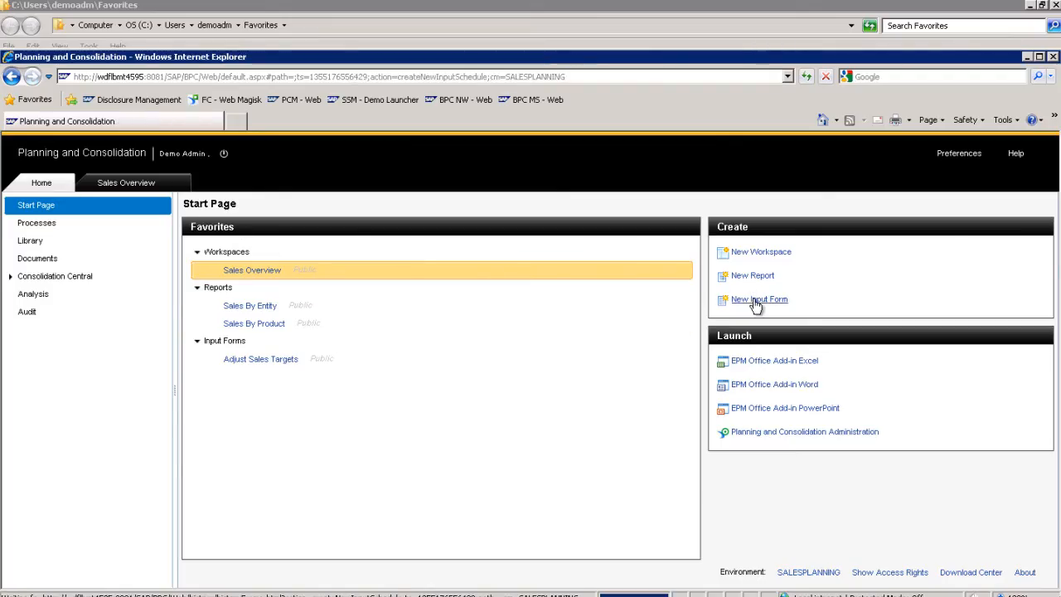
{"action": "left_click", "coordinate": [758, 299]}
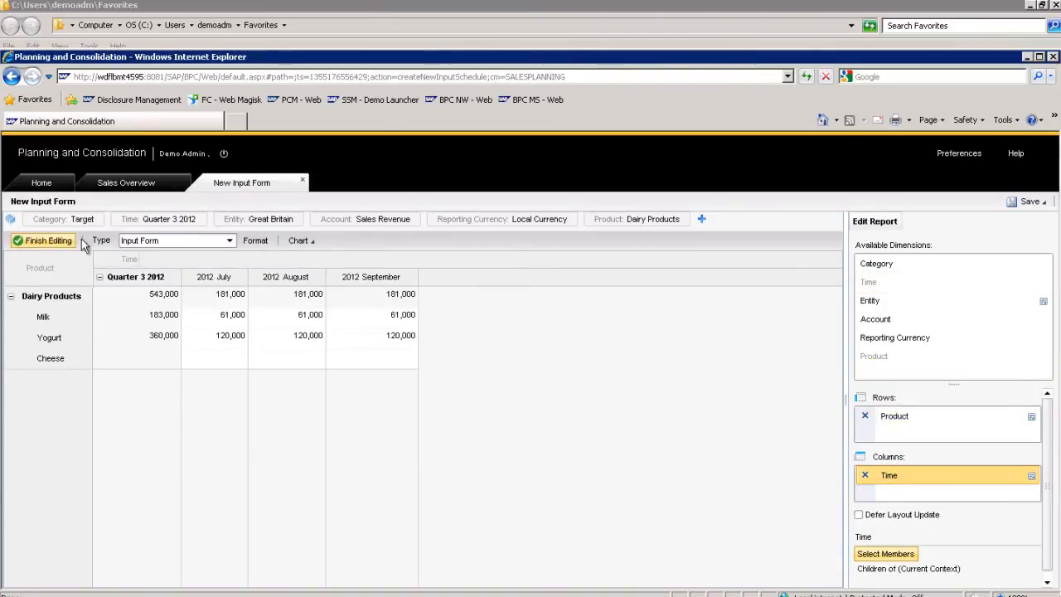
{"action": "left_click", "coordinate": [47, 241]}
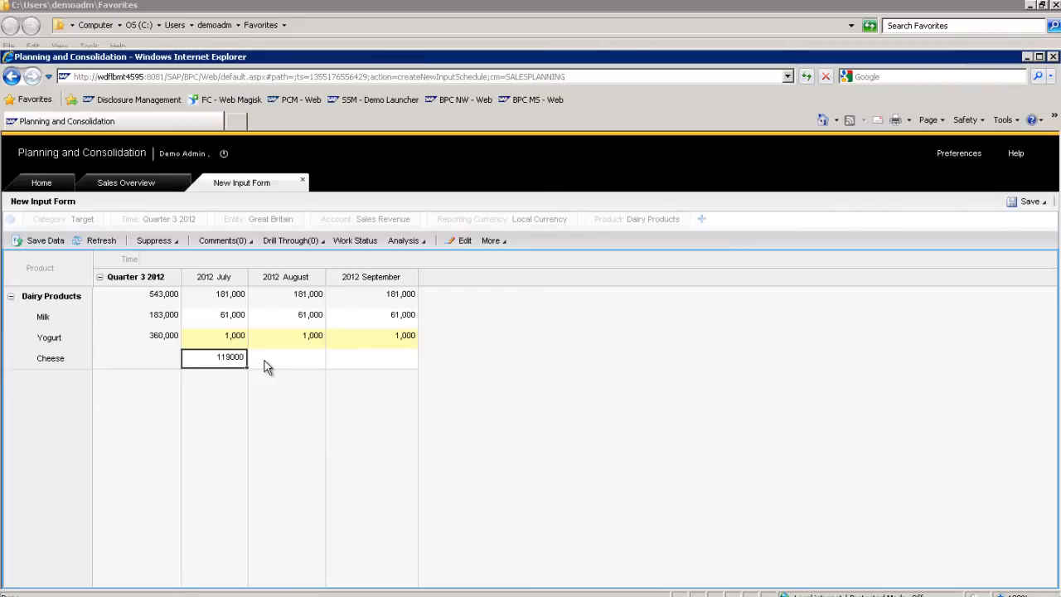
Enter monthly targets of 1,000 for Yogurt and 119,000 for Cheese, then save.
{"action": "type", "text": "1190000"}
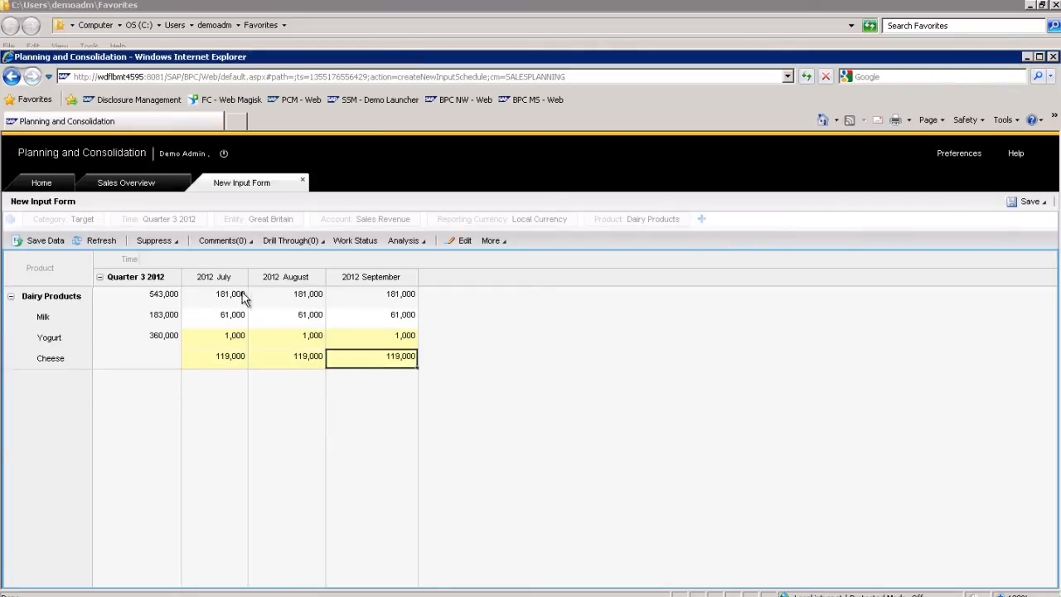
{"action": "left_click", "coordinate": [41, 241]}
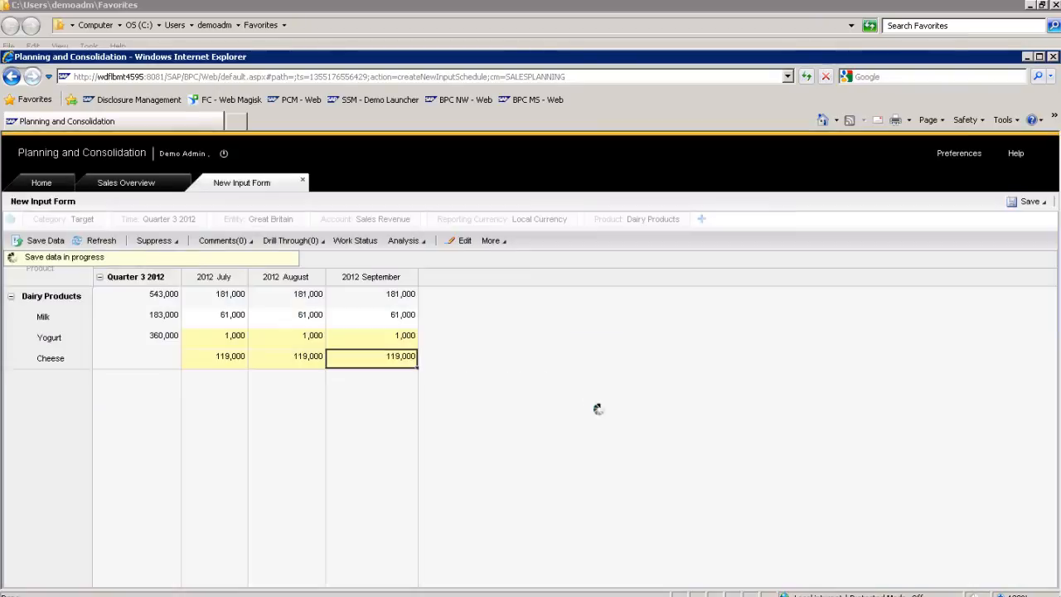
{"action": "left_click", "coordinate": [41, 183]}
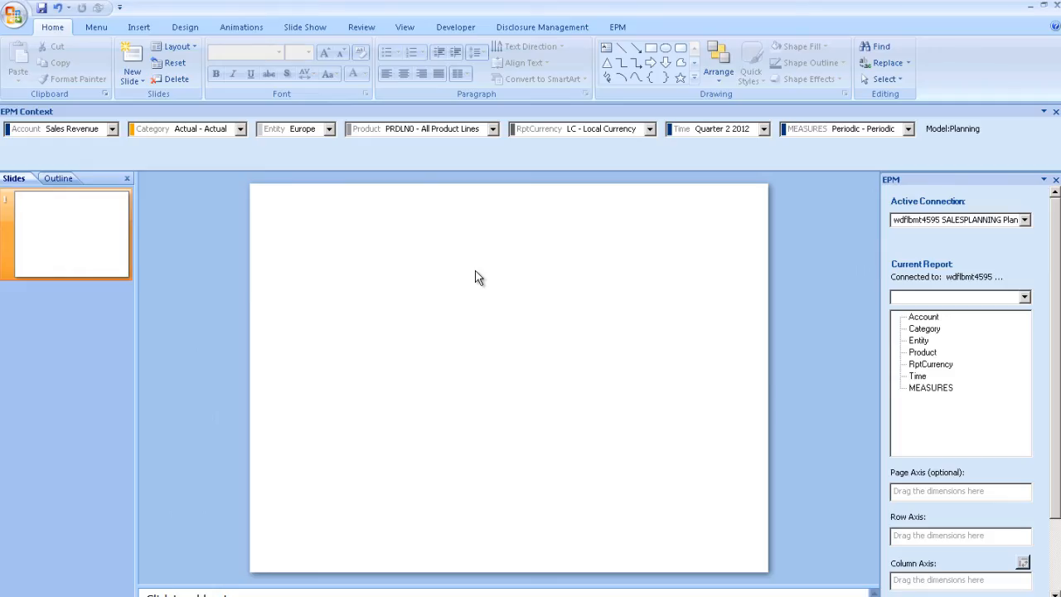
Set EPM context to Target, Great Britain, PRDLN02 Dairy Products and Quarter 3 2012.
{"action": "left_click", "coordinate": [240, 128]}
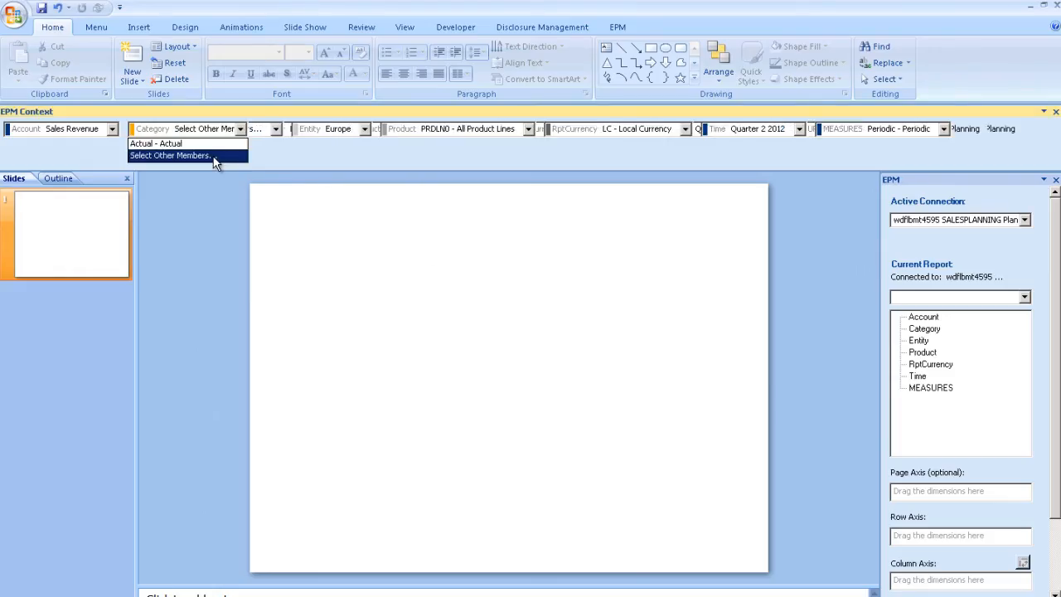
{"action": "left_click", "coordinate": [169, 155]}
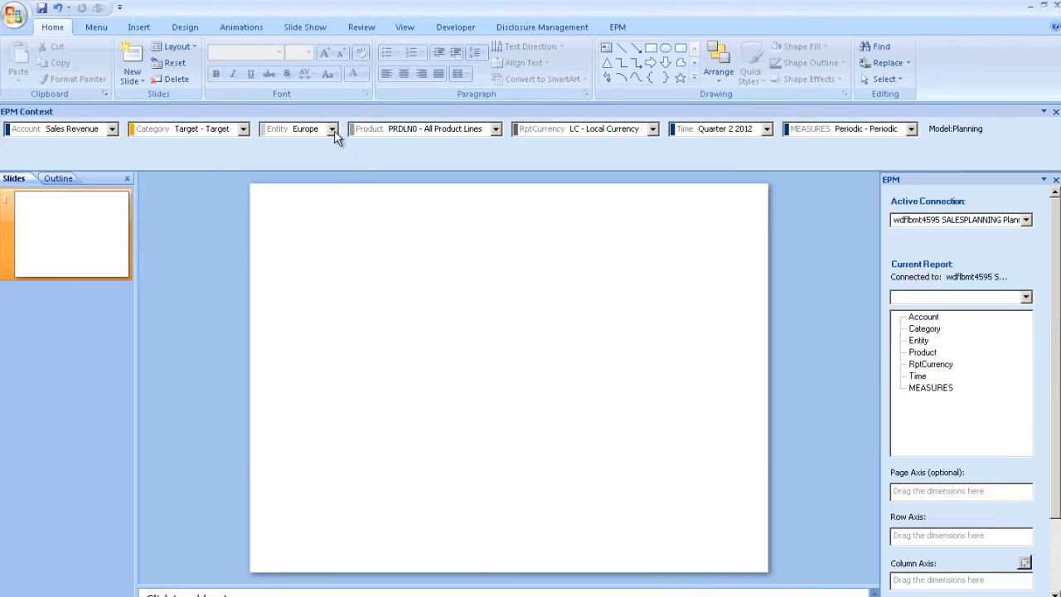
{"action": "left_click", "coordinate": [331, 129]}
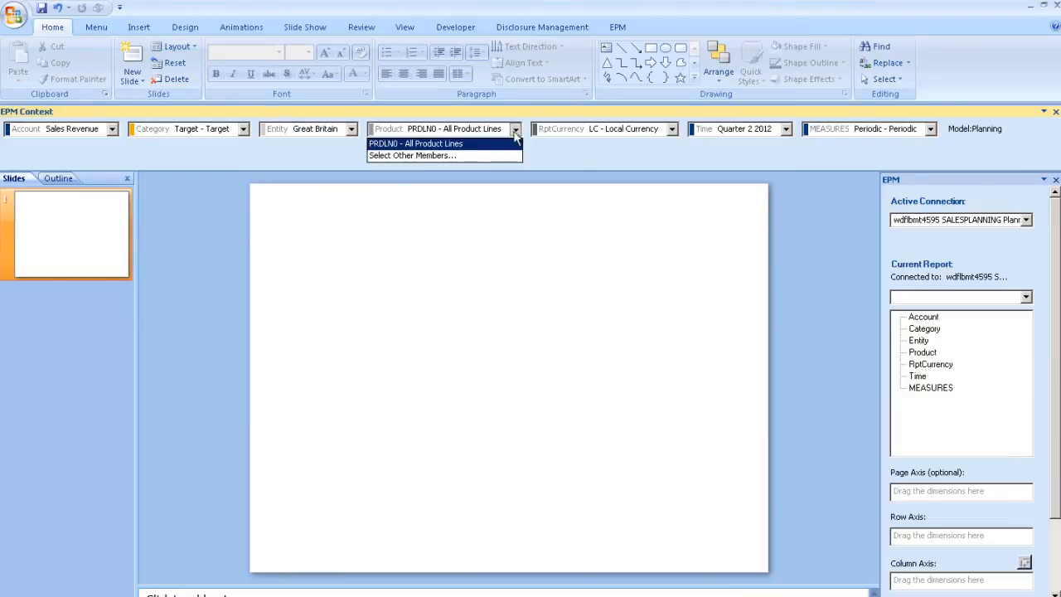
{"action": "left_click", "coordinate": [412, 155]}
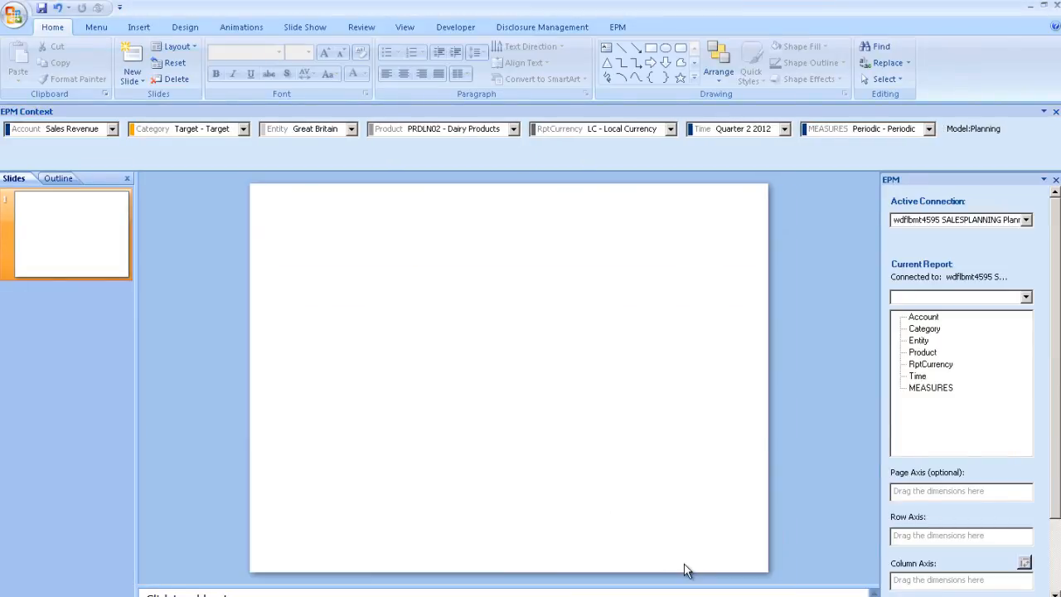
{"action": "left_click", "coordinate": [792, 129]}
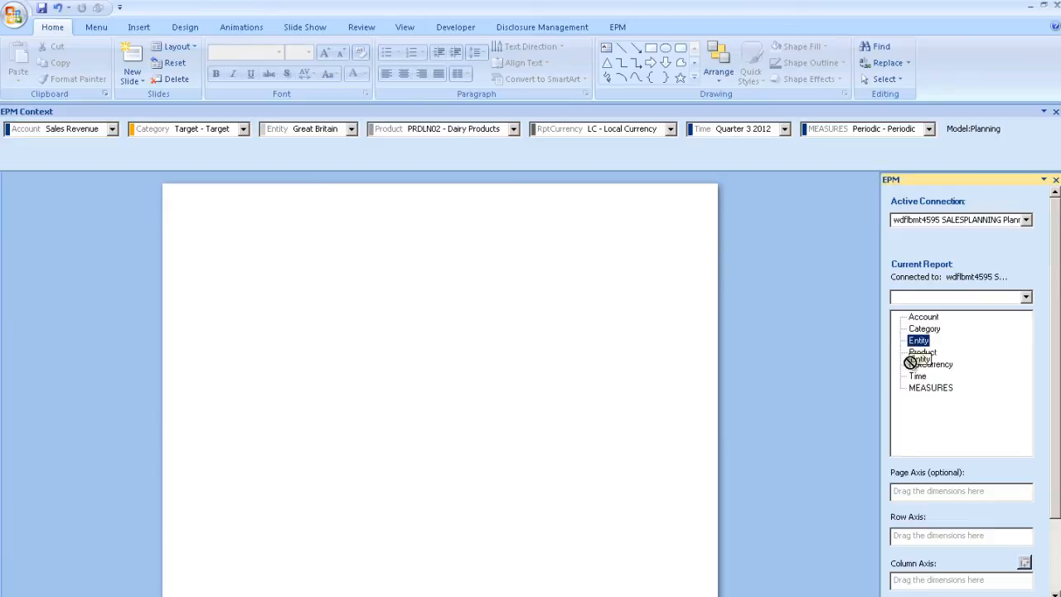
Put Entity and Product on rows, select Great Britain, and render the targets table.
{"action": "left_click_drag", "start_coordinate": [918, 340], "coordinate": [960, 464]}
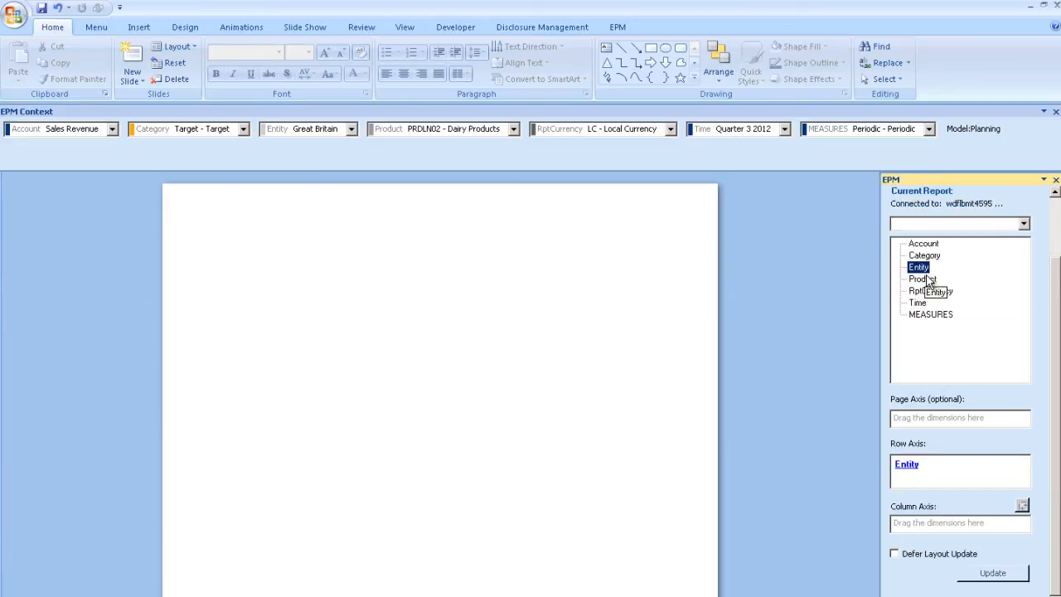
{"action": "left_click_drag", "start_coordinate": [923, 279], "coordinate": [911, 480]}
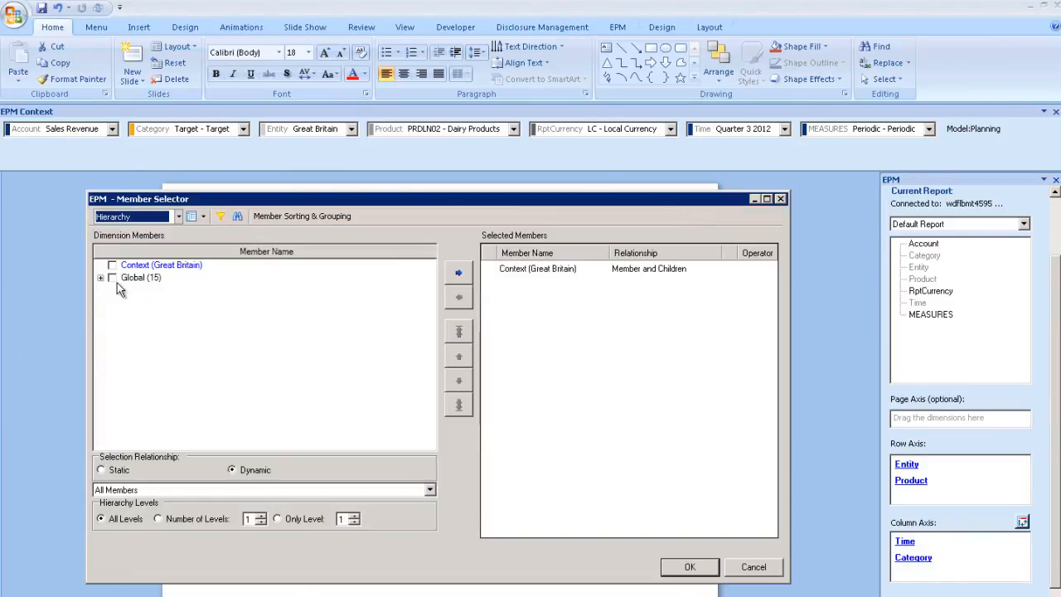
{"action": "left_click", "coordinate": [100, 277]}
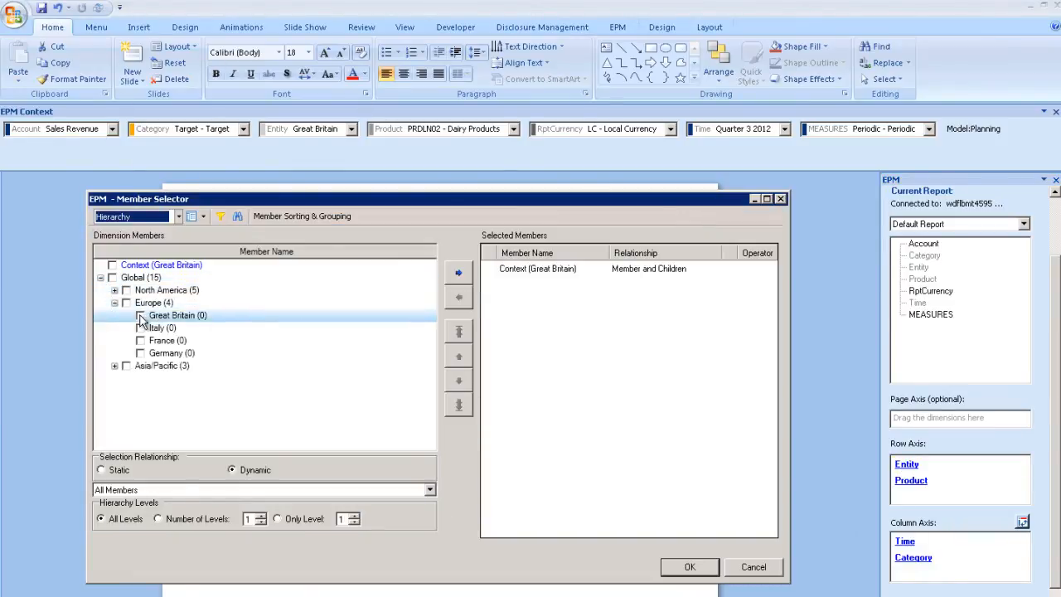
{"action": "left_click", "coordinate": [693, 566]}
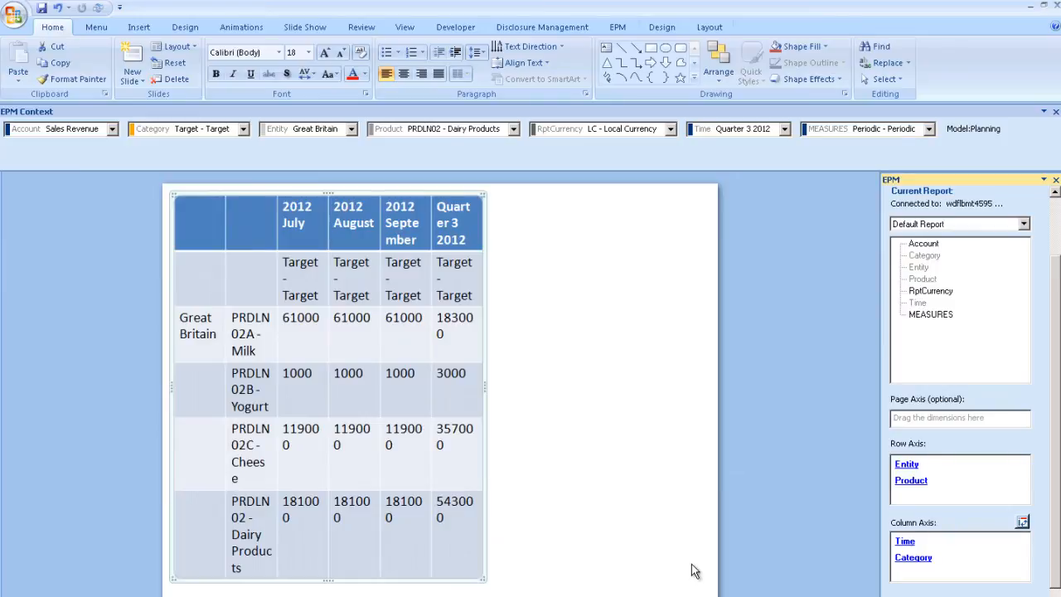